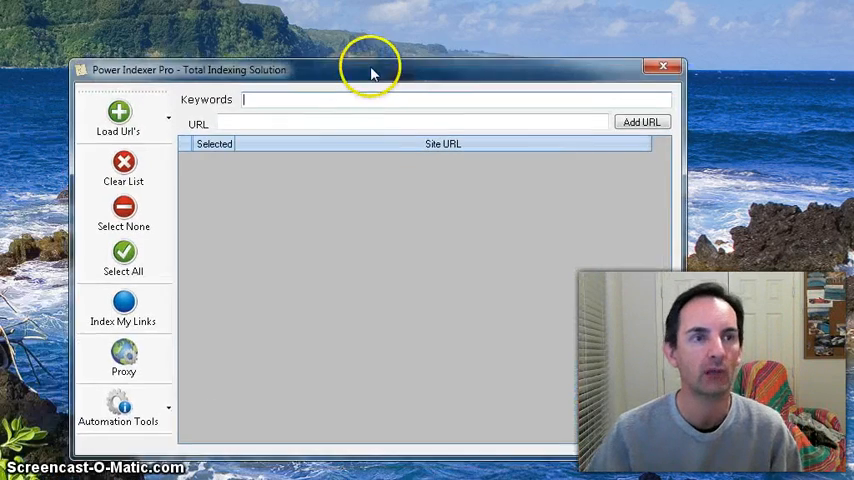
- Copy the link address of the 'you don't have to invent the wheel' blog post
left_click_drag(370, 70, 352, 48)
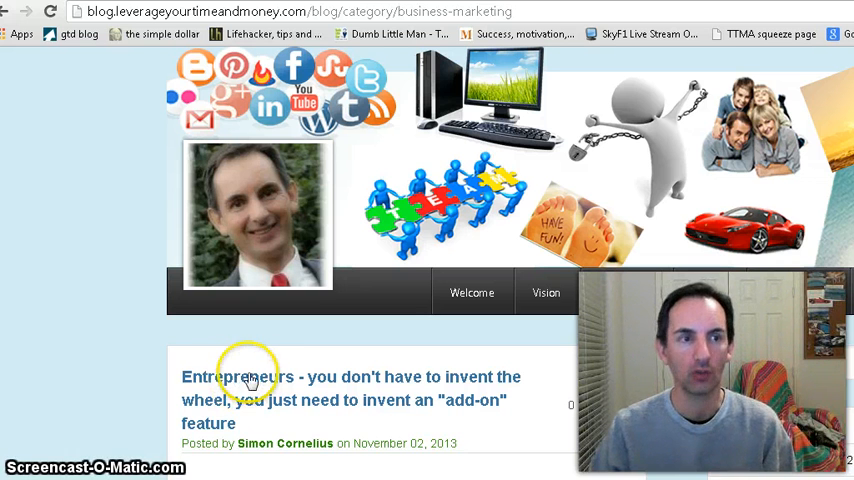
right_click(248, 382)
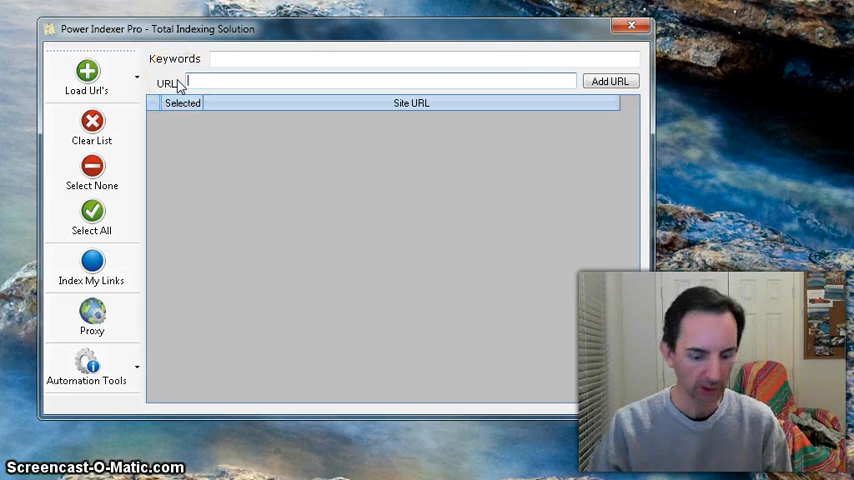
- Paste the entrepreneurs 'invent-the-wheel' blog post URL into the site URL field
type("m/blog/entrepreneurs-you-dont-have-to-invent-the-wheel-you-just-need-to-invent-an-add-on-feature")
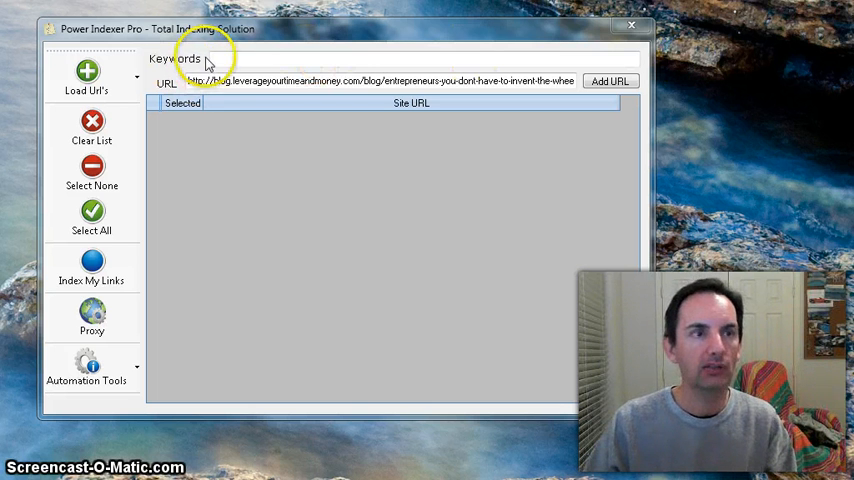
- Add the blog post to the list with keyword 'how do I become an entrepreneur'
left_click(240, 56)
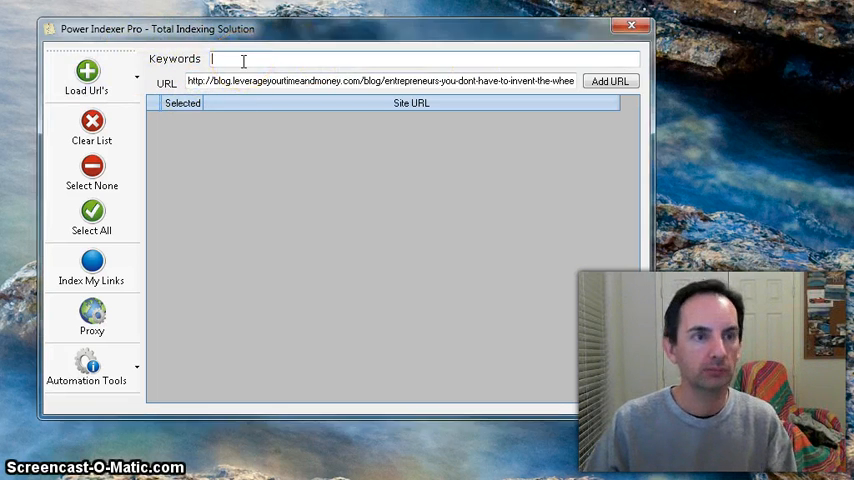
type("how do I become an entrepreneur")
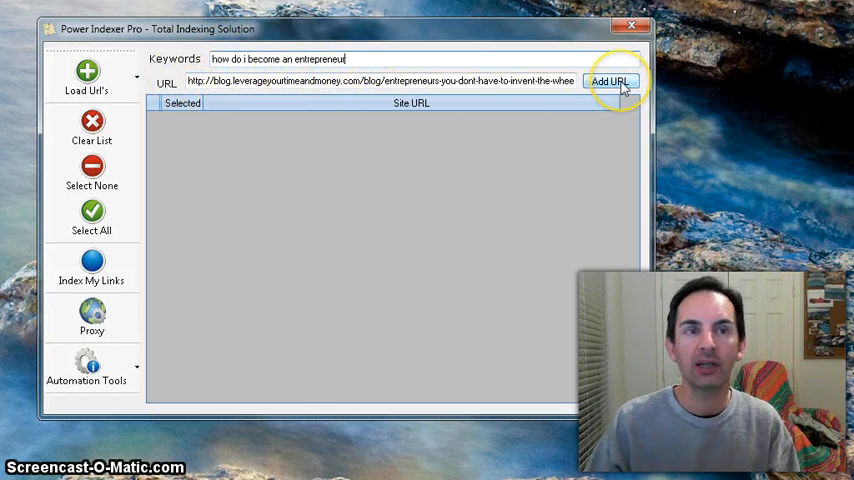
left_click(616, 82)
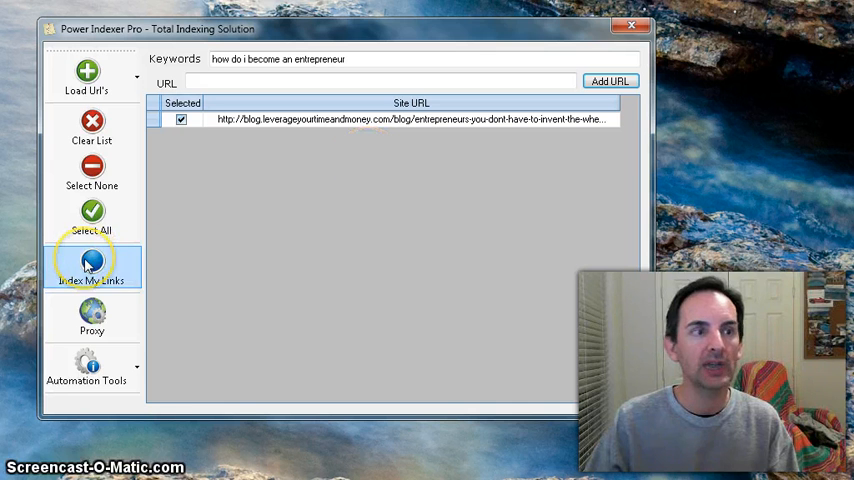
- Start indexing the listed blog post, beginning Stage 1 link creation
left_click(94, 264)
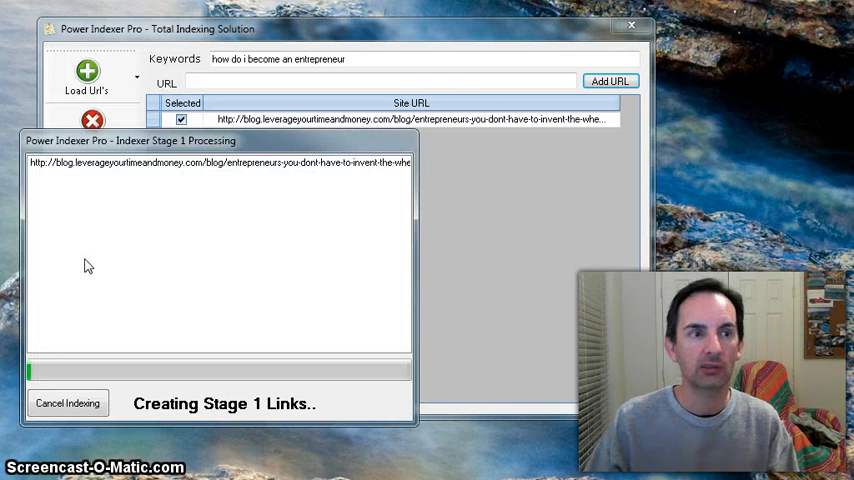